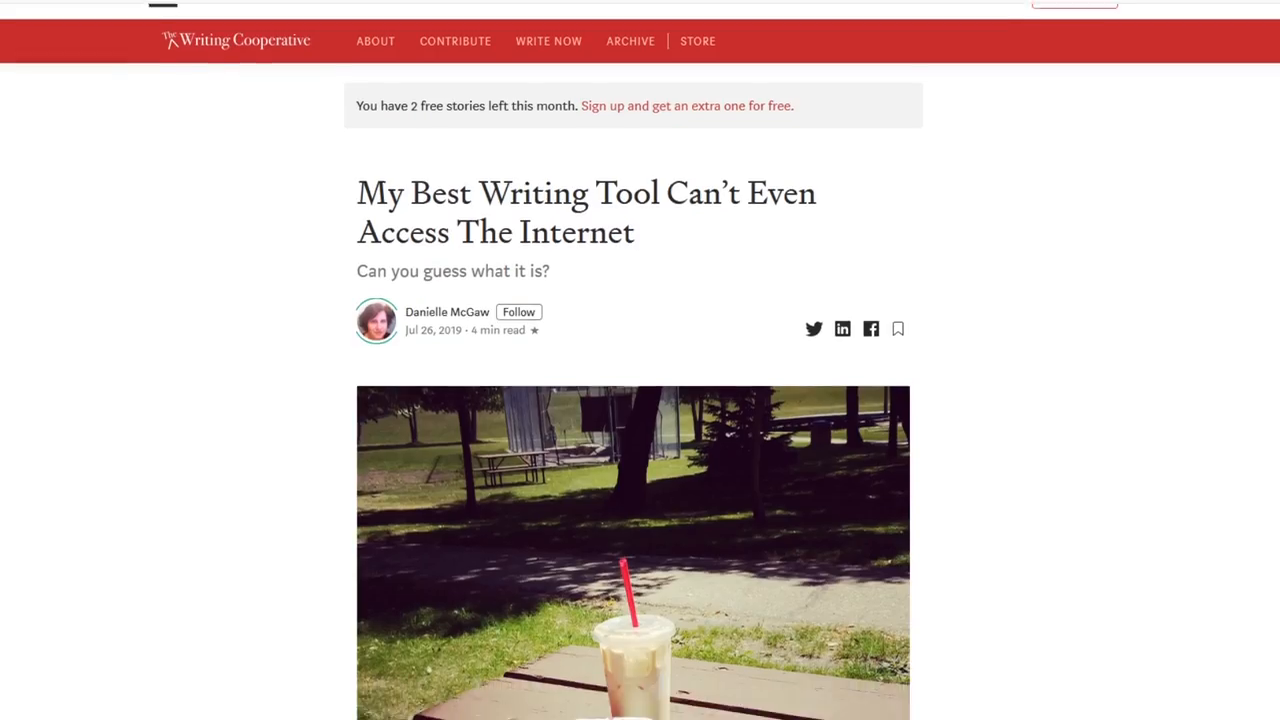
scroll("down", 3)
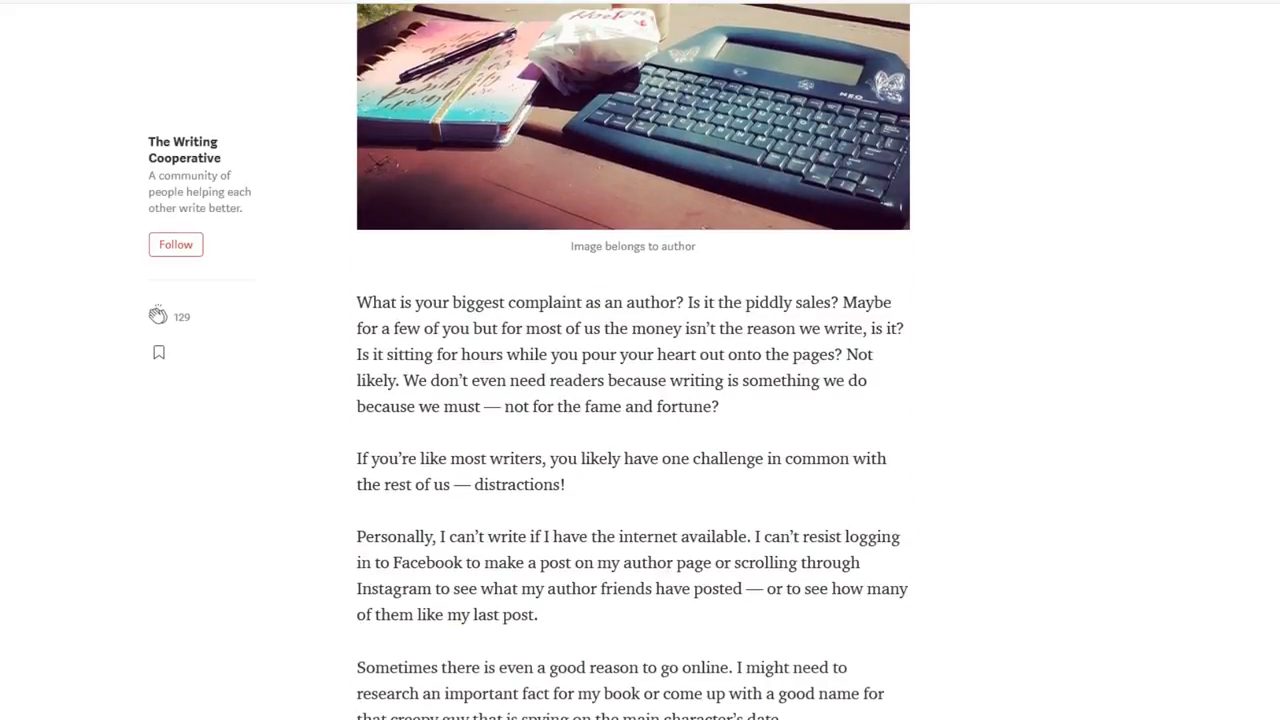
scroll("down", 3)
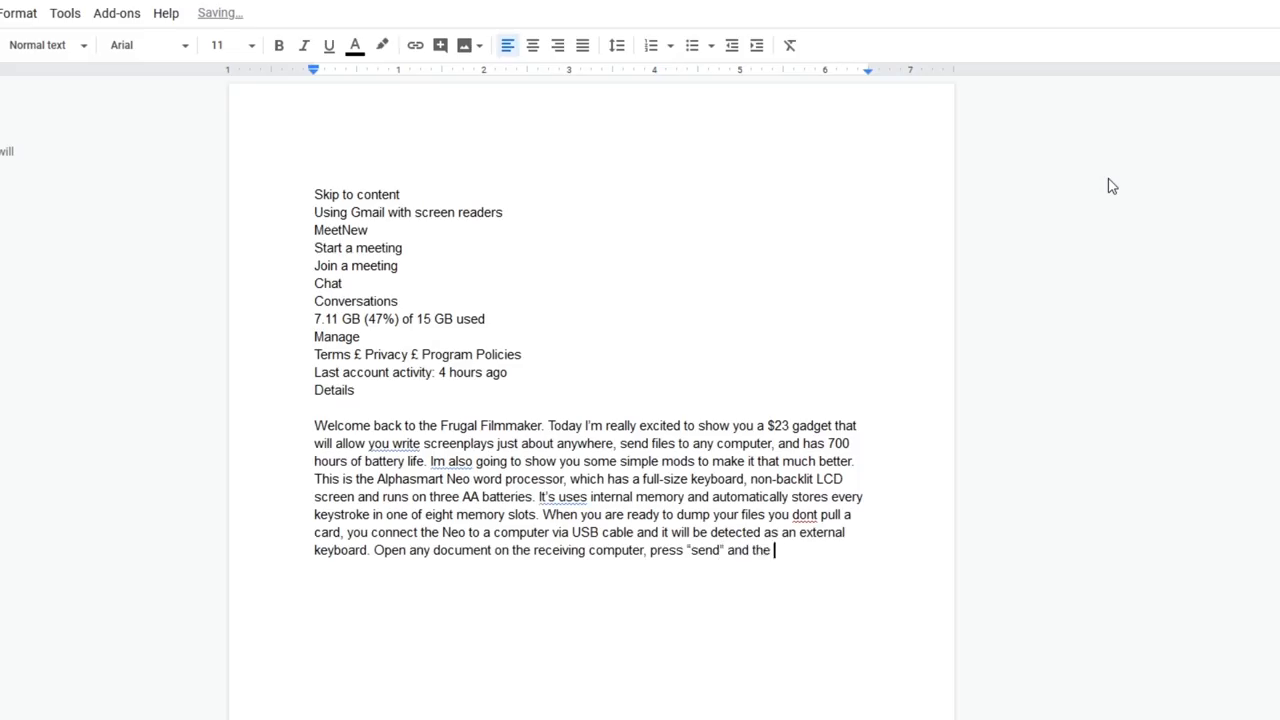
type("Neo will type out your file right before your eyes! It should work with any device that supports a USB keyboard, and I")
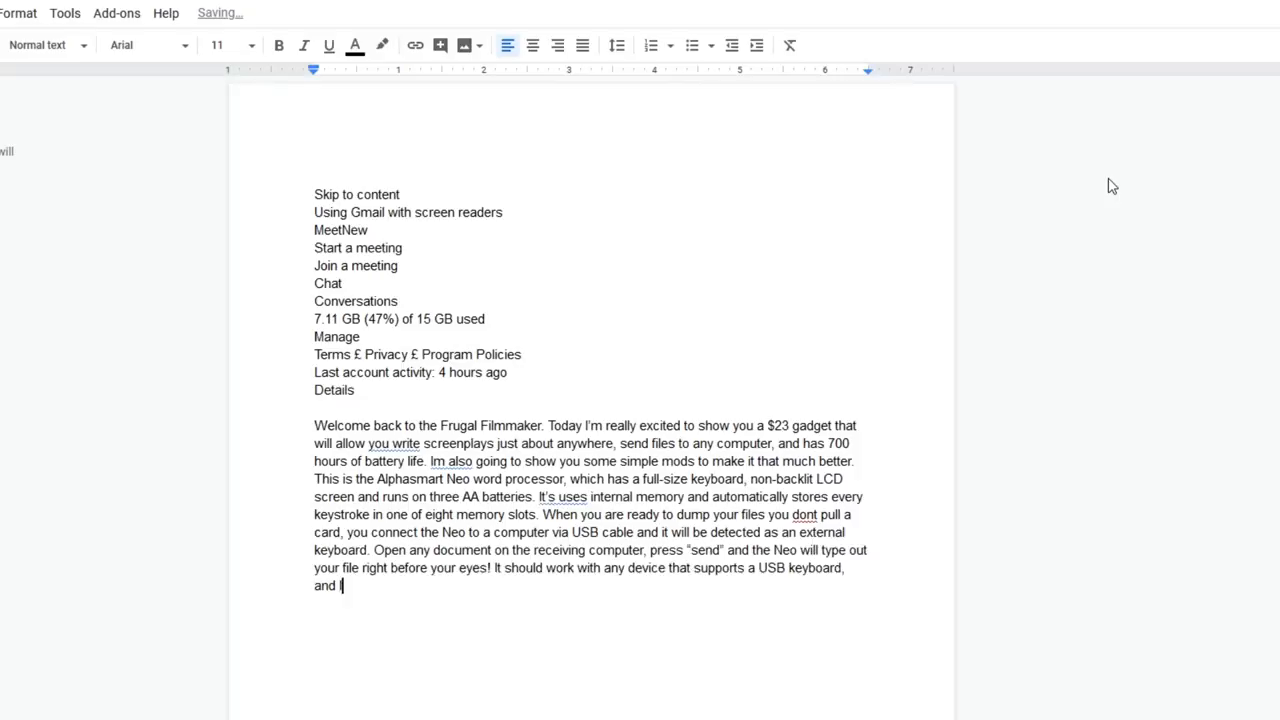
type("ve confirmed that it works with an OTG cable and my Android tablet.  Okay, theres no wireless file transfer, internet or")
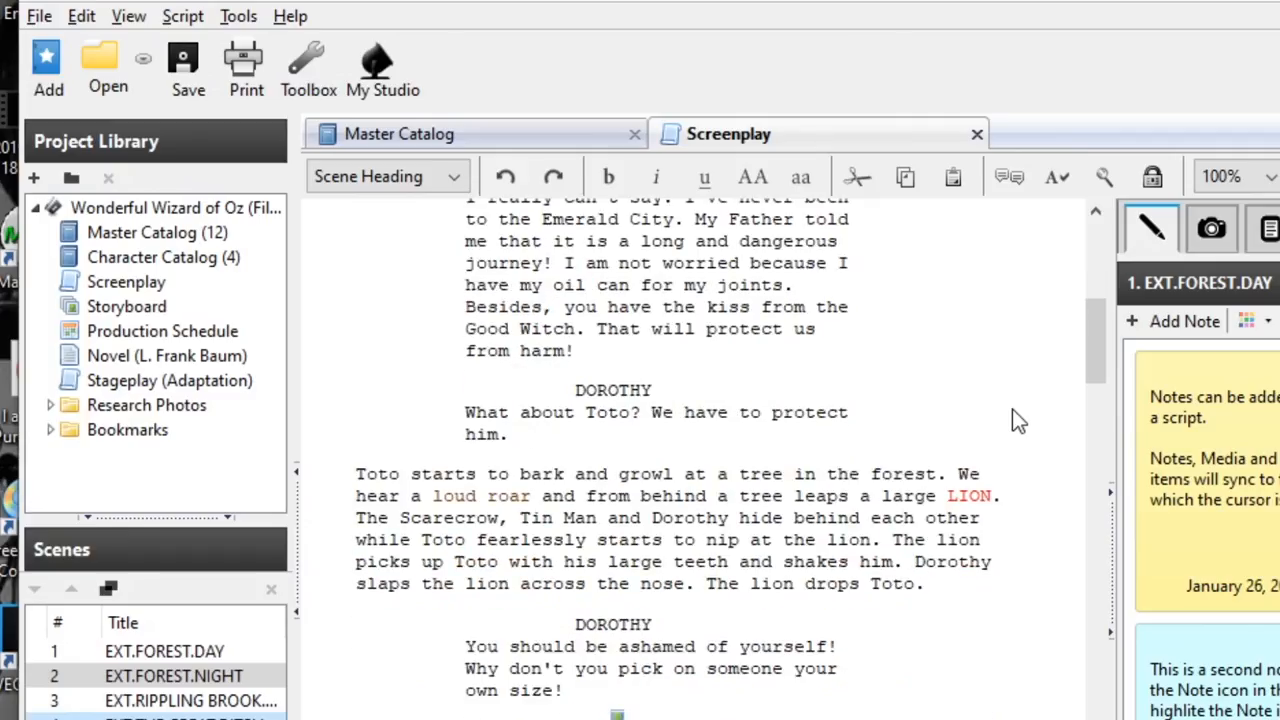
scroll("down", 3)
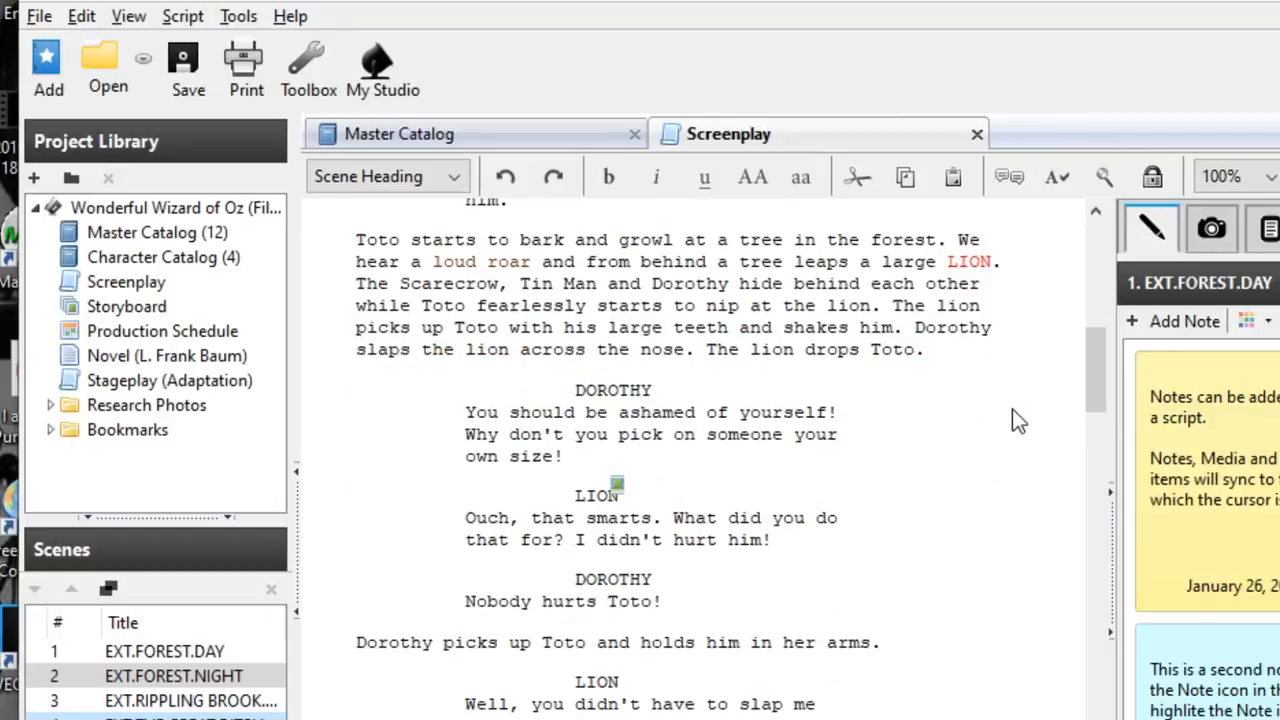
scroll("down", 3)
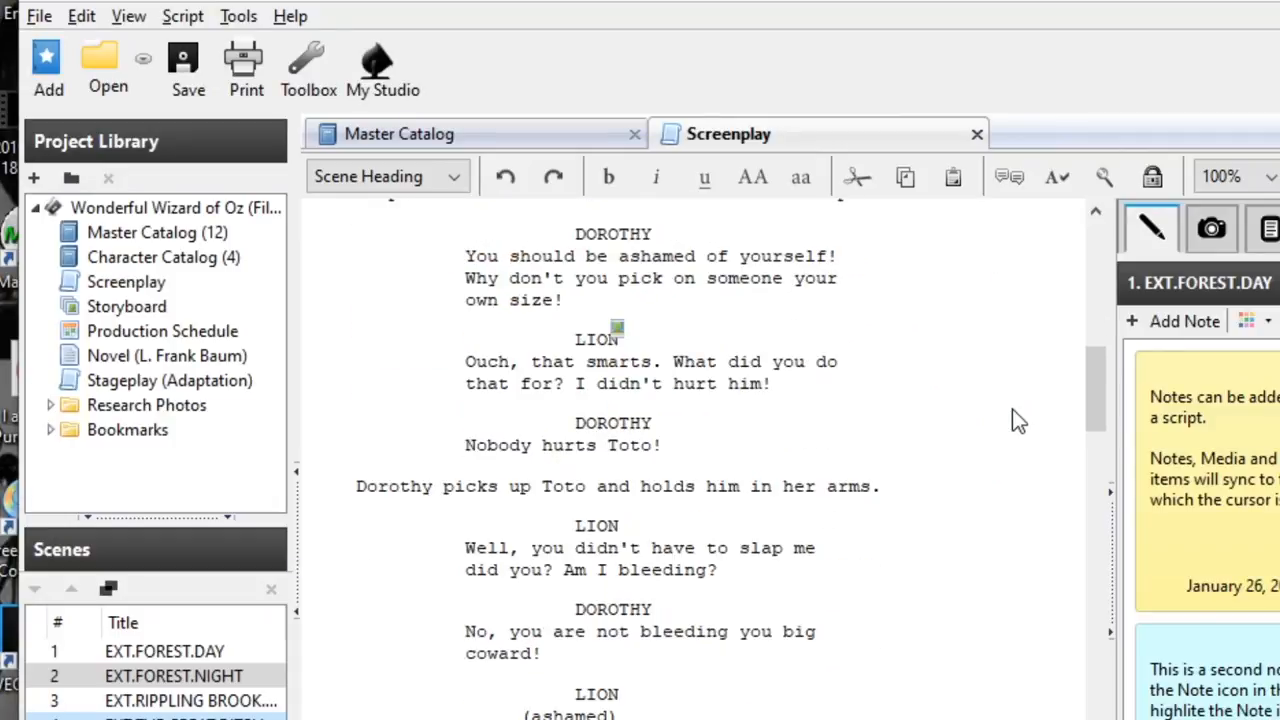